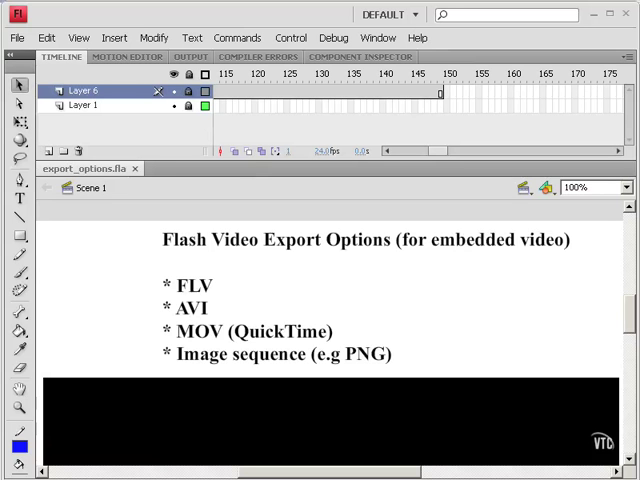
{"action": "mouse_move", "coordinate": [284, 368]}
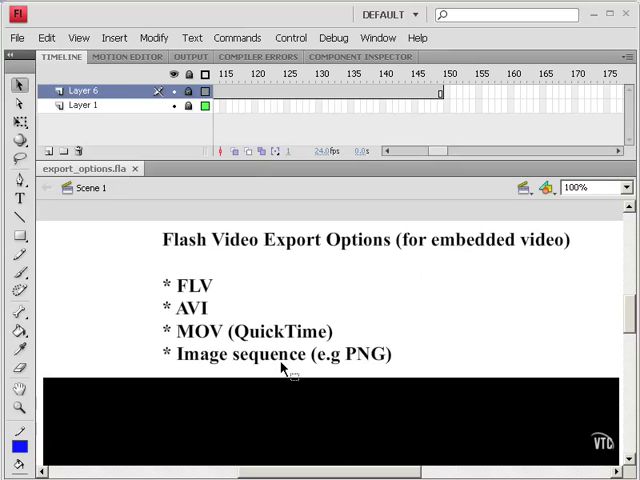
{"action": "mouse_move", "coordinate": [232, 376]}
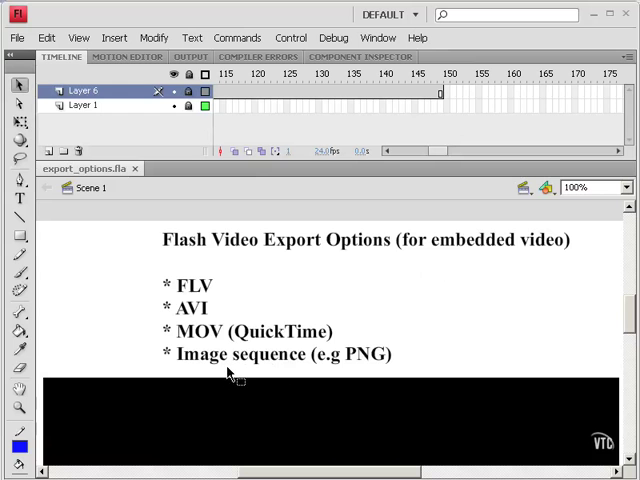
{"action": "mouse_move", "coordinate": [296, 384]}
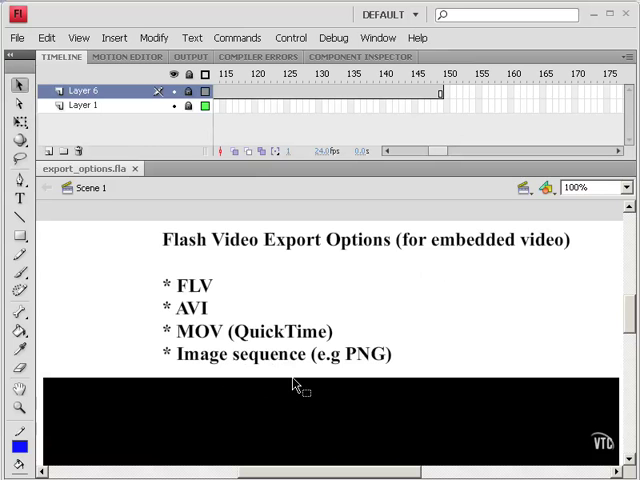
{"action": "mouse_move", "coordinate": [288, 380]}
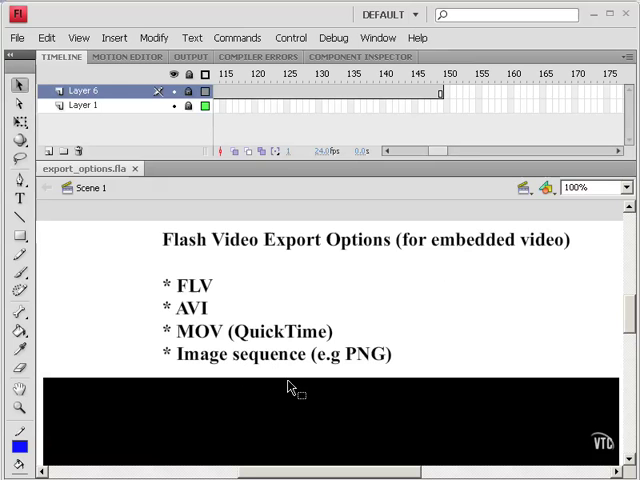
{"action": "mouse_move", "coordinate": [312, 384]}
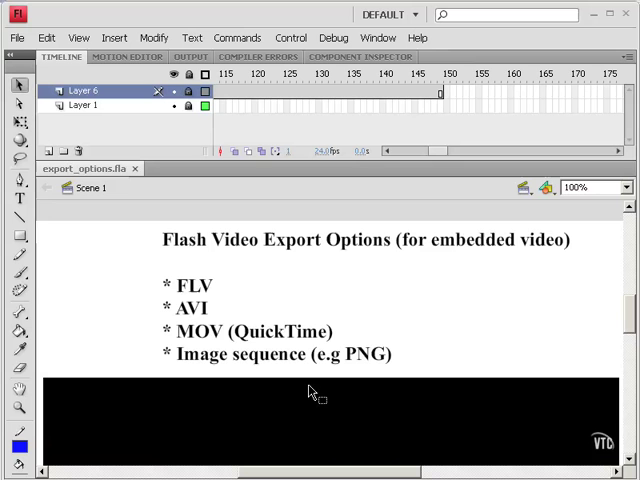
{"action": "mouse_move", "coordinate": [316, 384]}
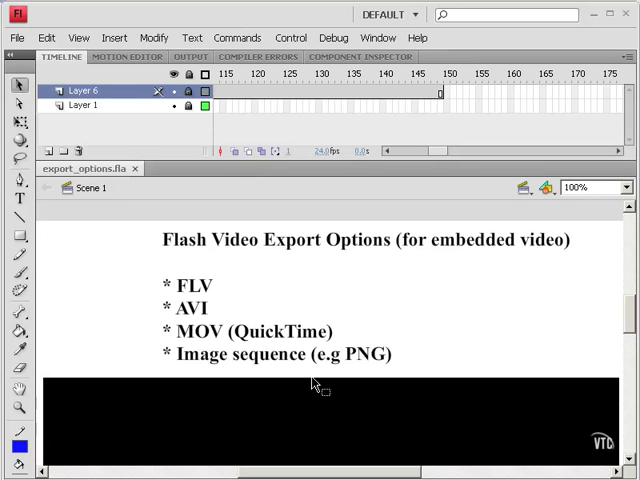
{"action": "mouse_move", "coordinate": [368, 372]}
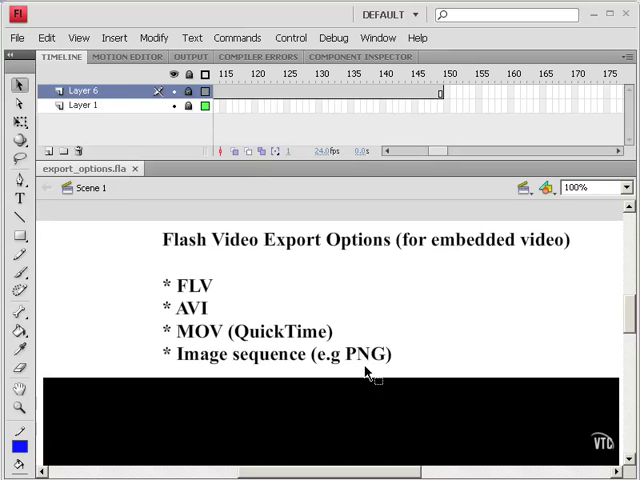
{"action": "mouse_move", "coordinate": [388, 368]}
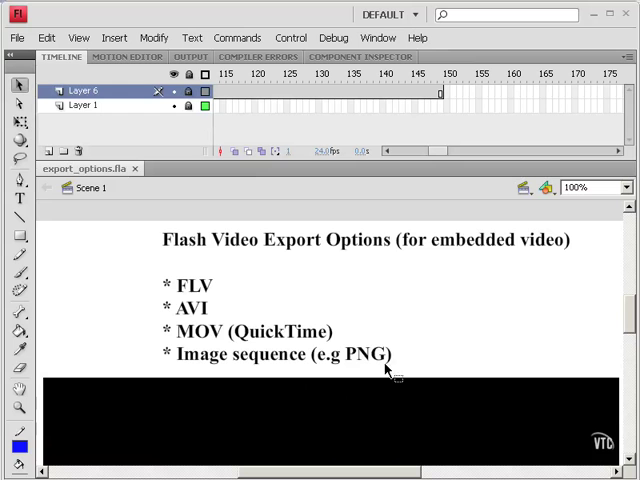
{"action": "mouse_move", "coordinate": [418, 350]}
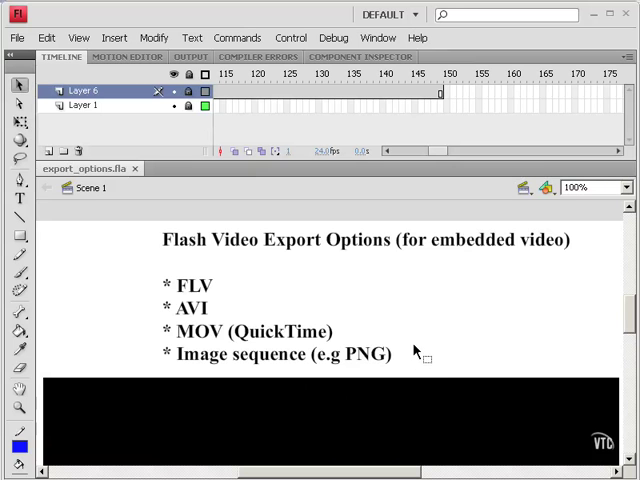
{"action": "mouse_move", "coordinate": [410, 298]}
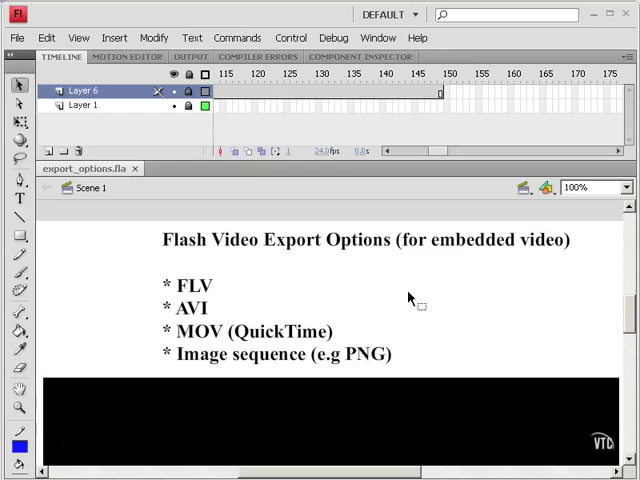
{"action": "mouse_move", "coordinate": [424, 312]}
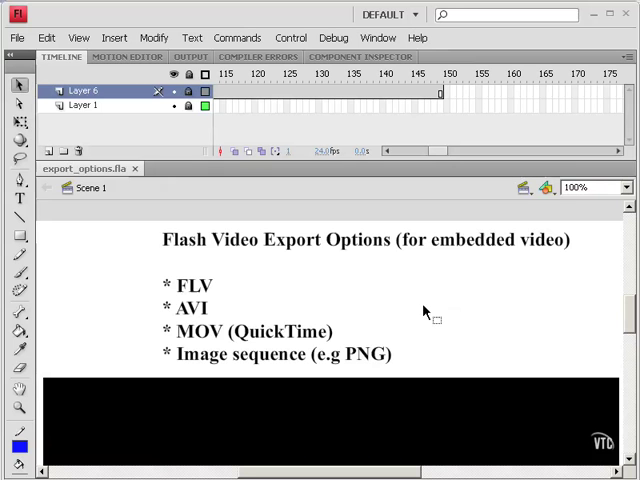
{"action": "mouse_move", "coordinate": [392, 276]}
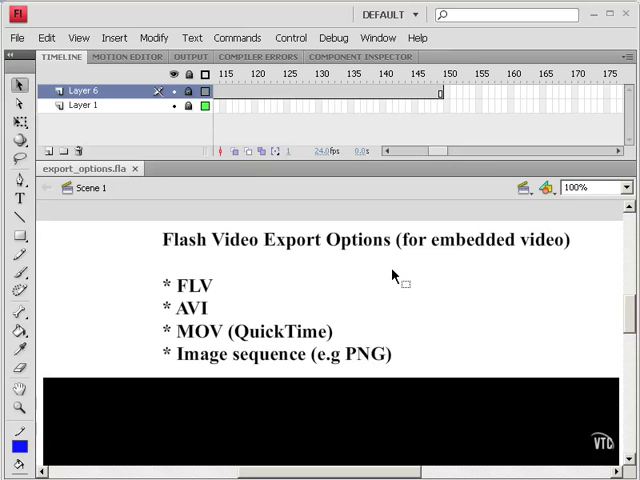
{"action": "mouse_move", "coordinate": [404, 308]}
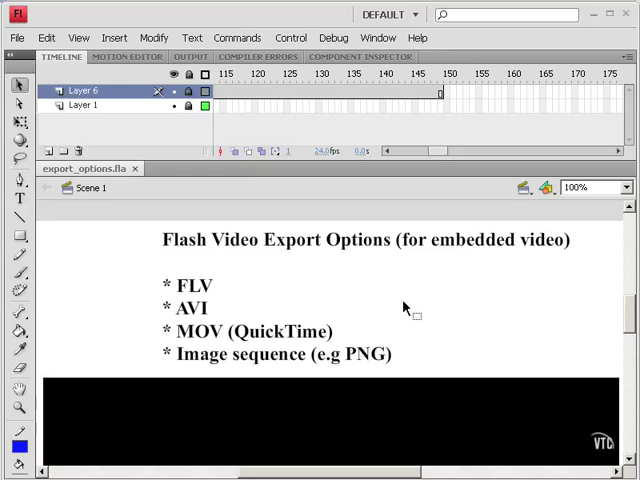
{"action": "mouse_move", "coordinate": [378, 304]}
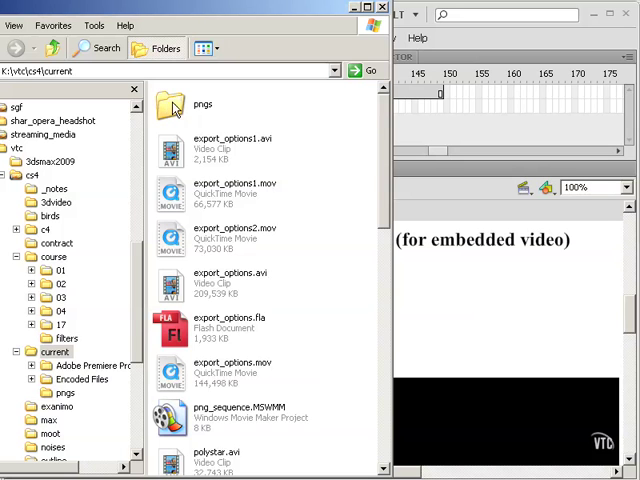
{"action": "mouse_move", "coordinate": [36, 402]}
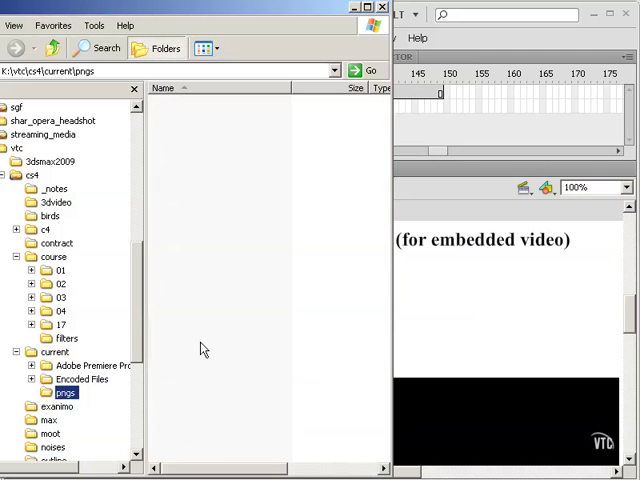
{"action": "mouse_move", "coordinate": [172, 368]}
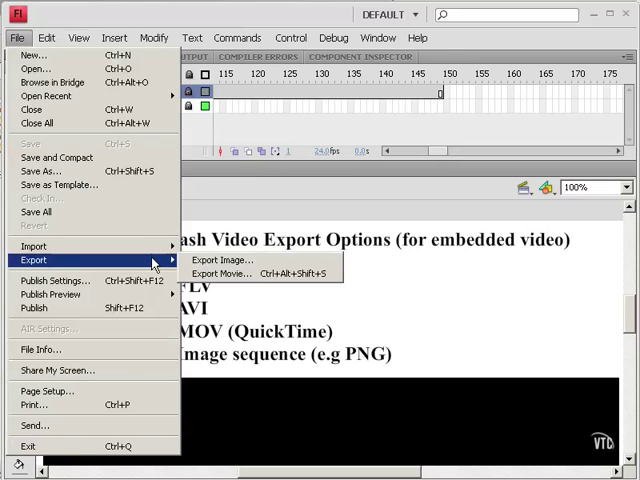
- Export the movie as a PNG Sequence named export_options into the pngs folder with default image settings
{"action": "left_click", "coordinate": [232, 272]}
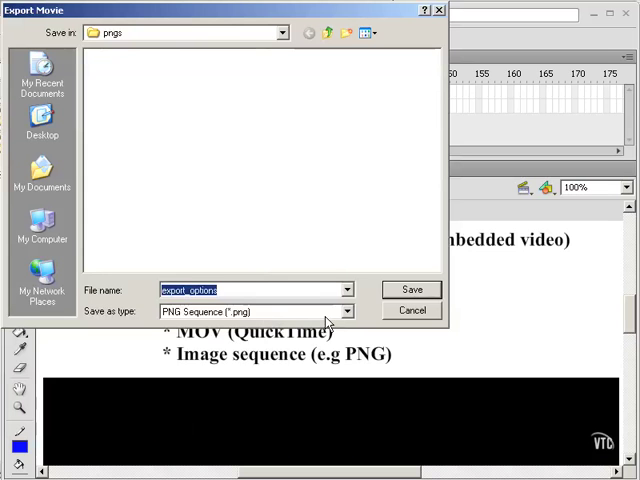
{"action": "left_click", "coordinate": [344, 312]}
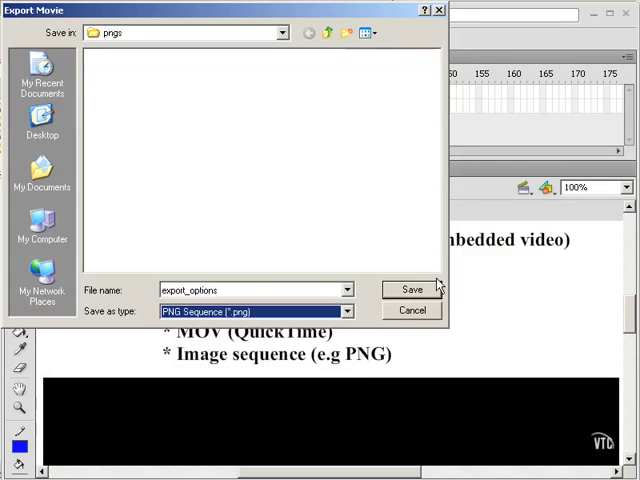
{"action": "left_click", "coordinate": [412, 288]}
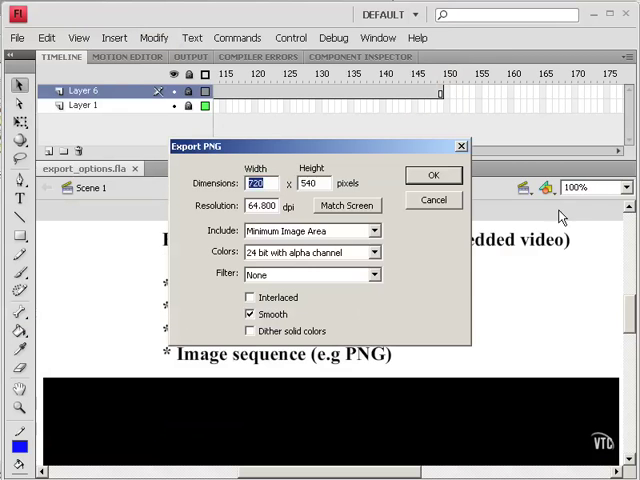
{"action": "mouse_move", "coordinate": [316, 304]}
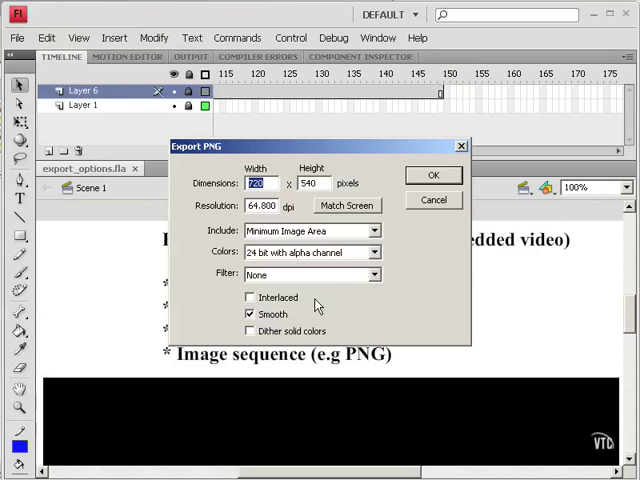
{"action": "mouse_move", "coordinate": [428, 200]}
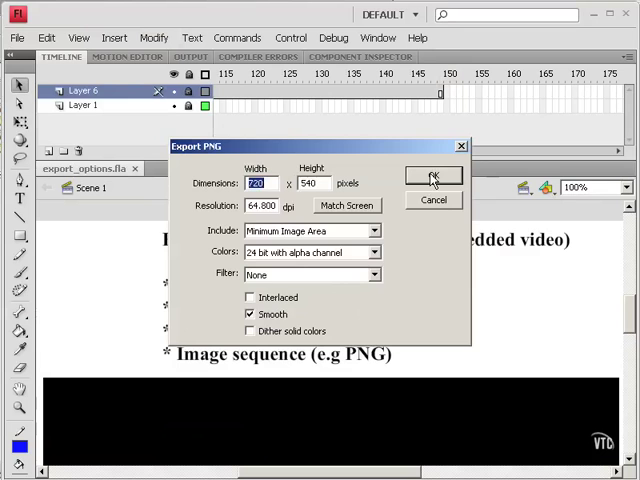
{"action": "left_click", "coordinate": [434, 178]}
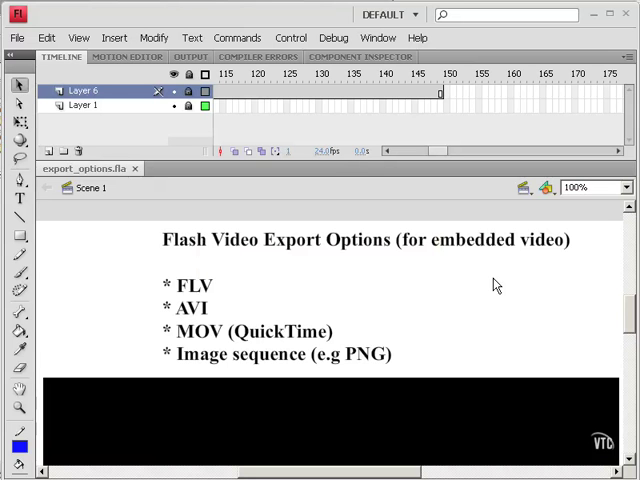
{"action": "mouse_move", "coordinate": [496, 284]}
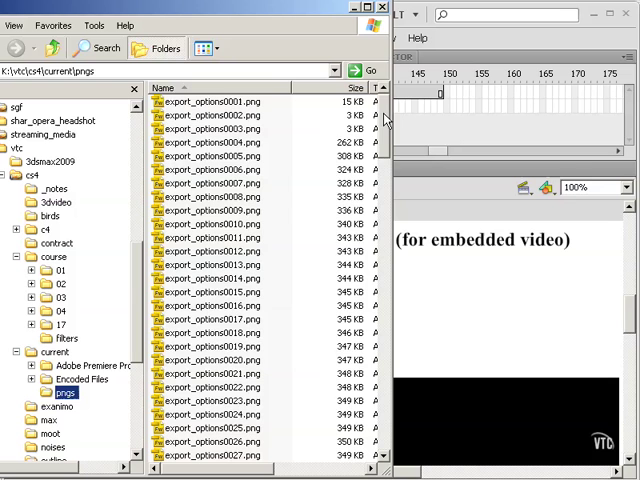
{"action": "scroll", "scroll_direction": "down", "scroll_amount": 3}
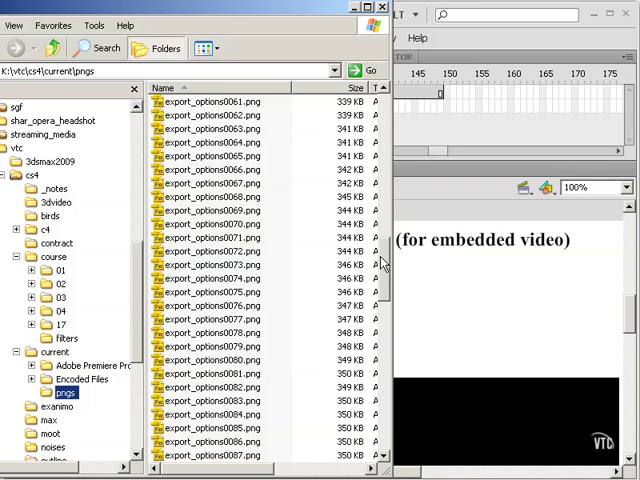
{"action": "scroll", "scroll_direction": "down", "scroll_amount": 3}
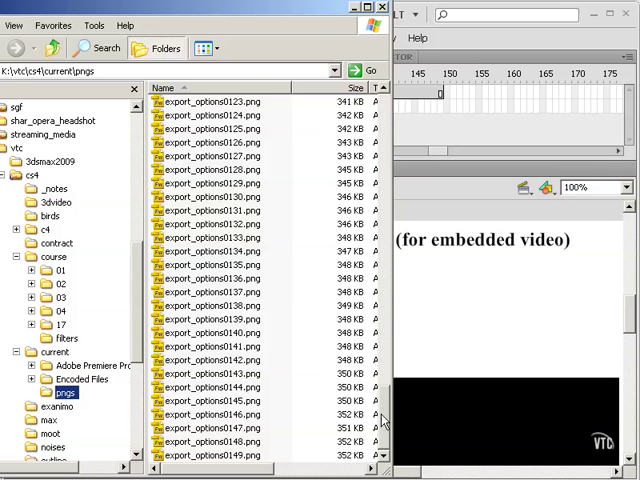
{"action": "mouse_move", "coordinate": [236, 470]}
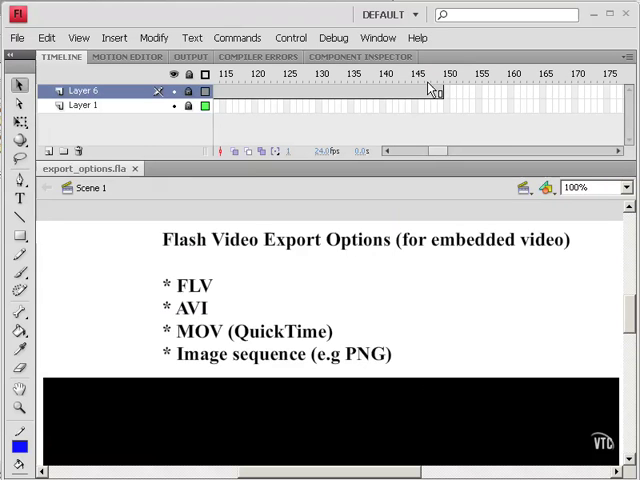
{"action": "mouse_move", "coordinate": [464, 102]}
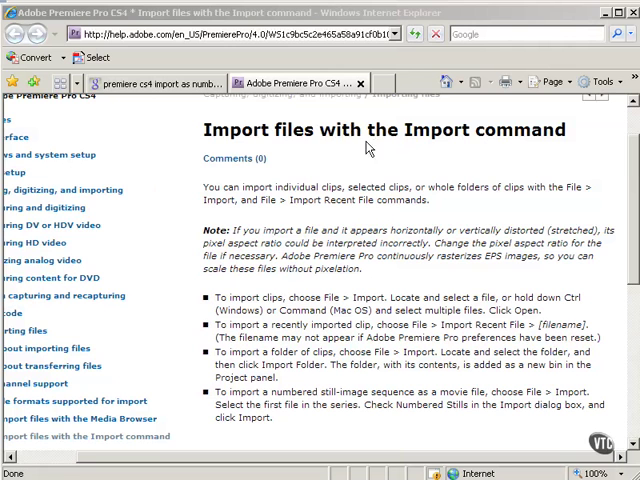
{"action": "mouse_move", "coordinate": [392, 322]}
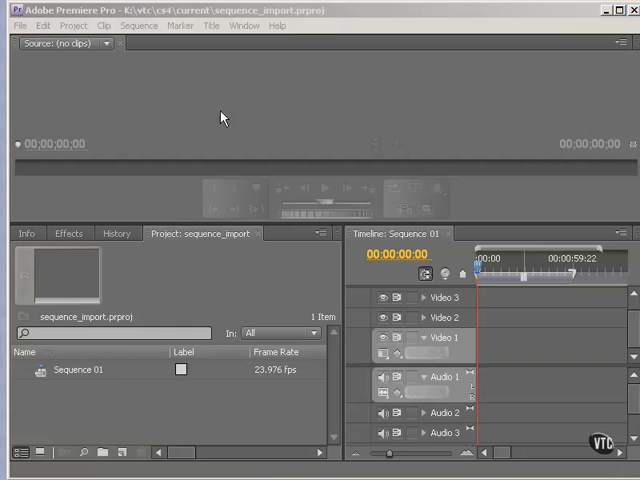
{"action": "mouse_move", "coordinate": [252, 108]}
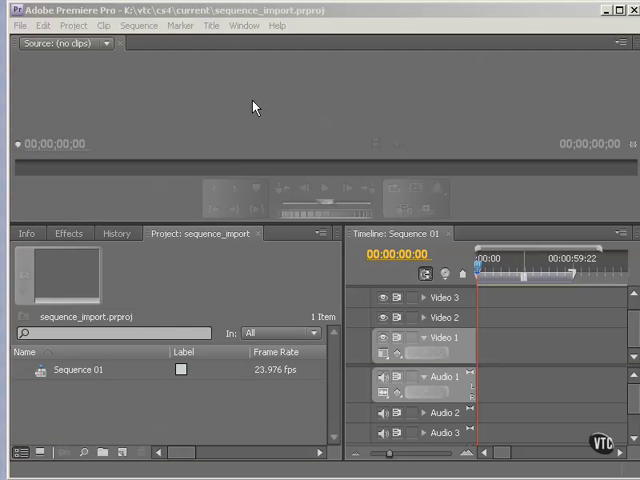
- Import export_options0001.png from the pngs folder as a Numbered Stills sequence clip
{"action": "left_click", "coordinate": [20, 24]}
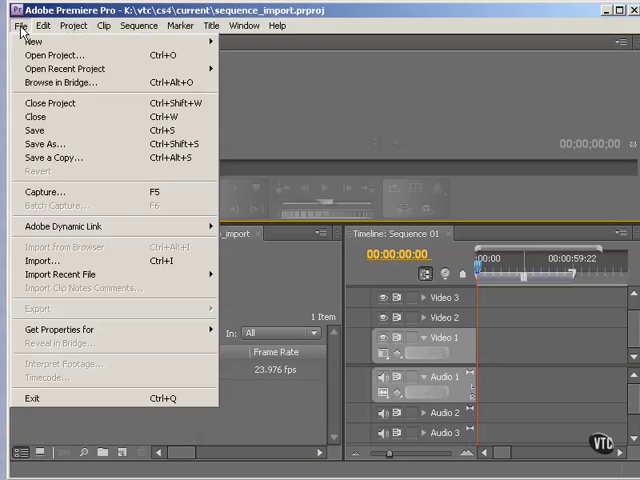
{"action": "left_click", "coordinate": [42, 260]}
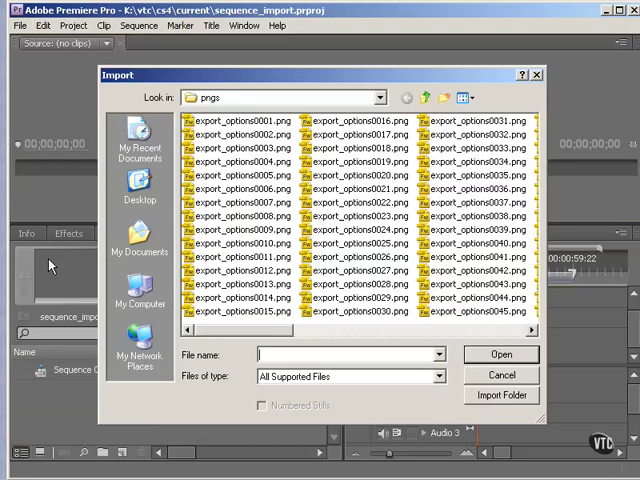
{"action": "mouse_move", "coordinate": [296, 100]}
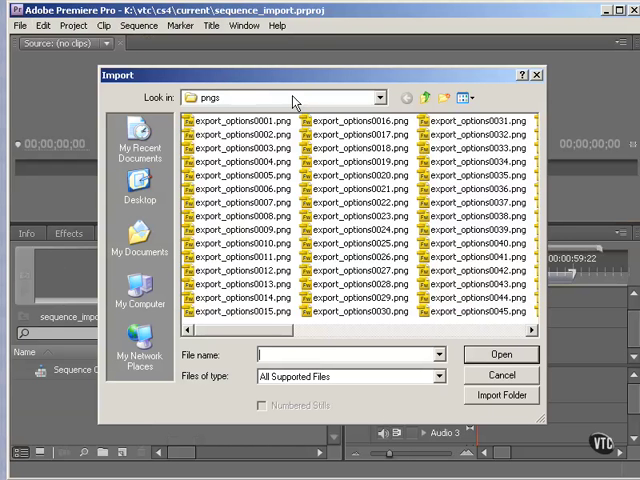
{"action": "mouse_move", "coordinate": [248, 126]}
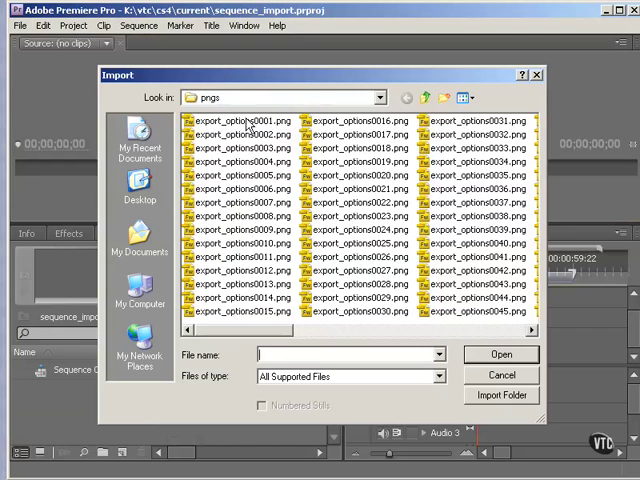
{"action": "left_click", "coordinate": [244, 120]}
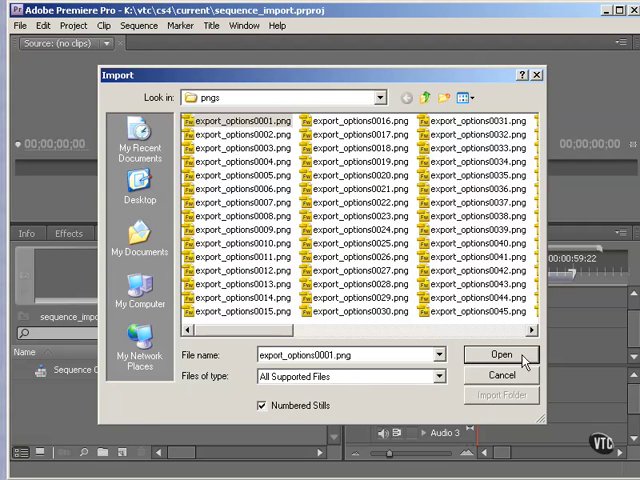
{"action": "left_click", "coordinate": [500, 354]}
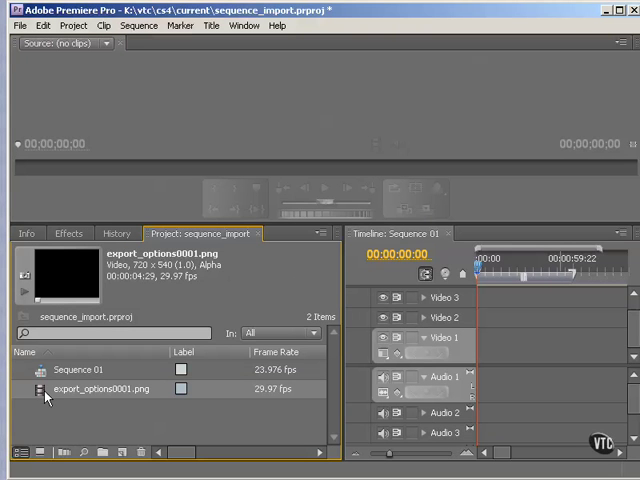
- Place the export_options0001.png clip on Video 1 of the Sequence 01 timeline
{"action": "double_click", "coordinate": [104, 388]}
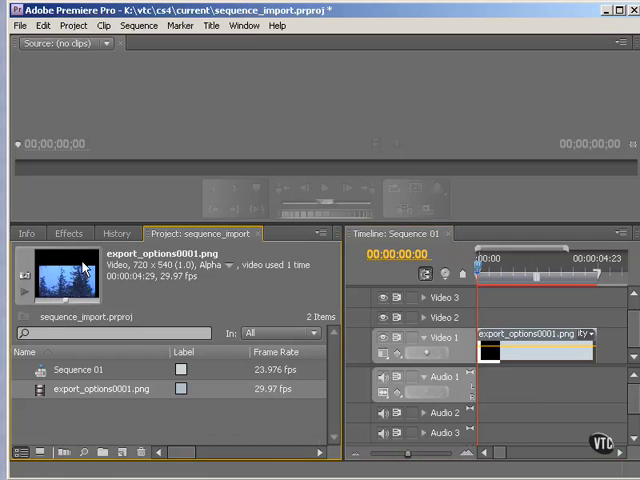
- Load export_options0001.png in the Source Monitor and play it through to the pine-tree frames
{"action": "right_click", "coordinate": [60, 280]}
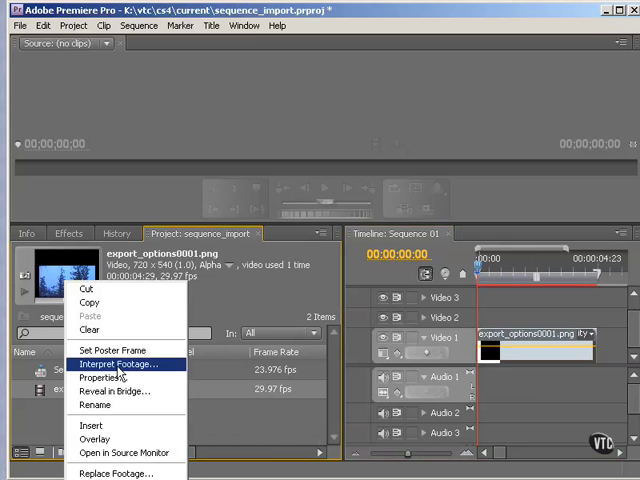
{"action": "mouse_move", "coordinate": [124, 452]}
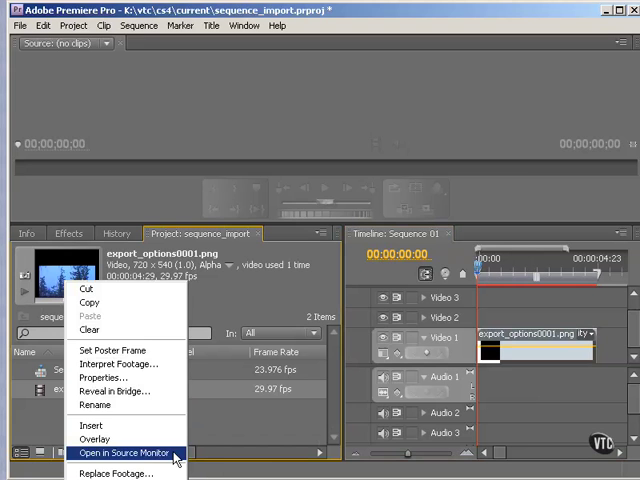
{"action": "left_click", "coordinate": [120, 452]}
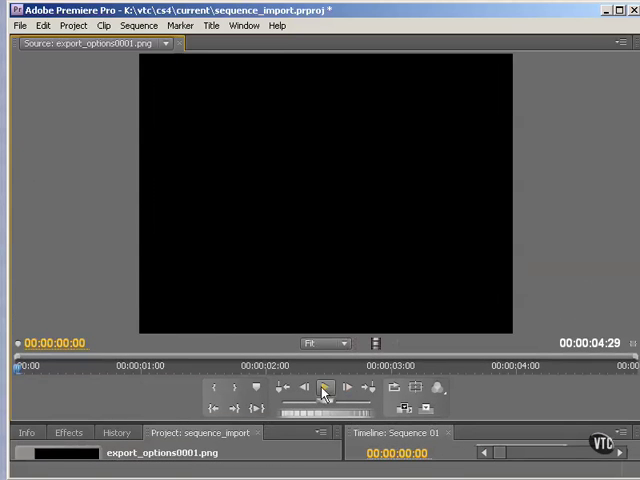
{"action": "left_click", "coordinate": [324, 388]}
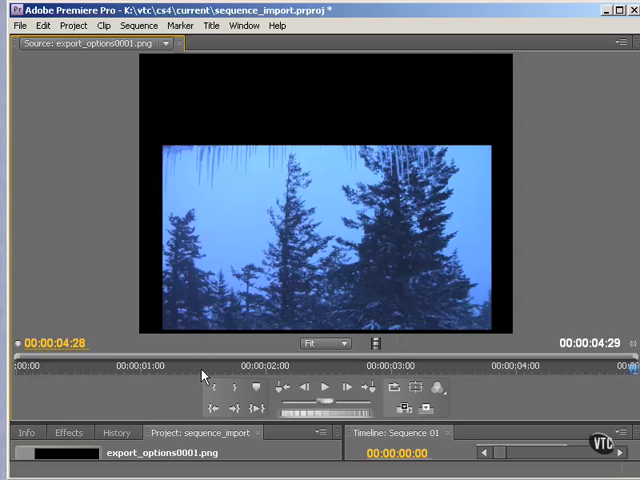
{"action": "mouse_move", "coordinate": [256, 260]}
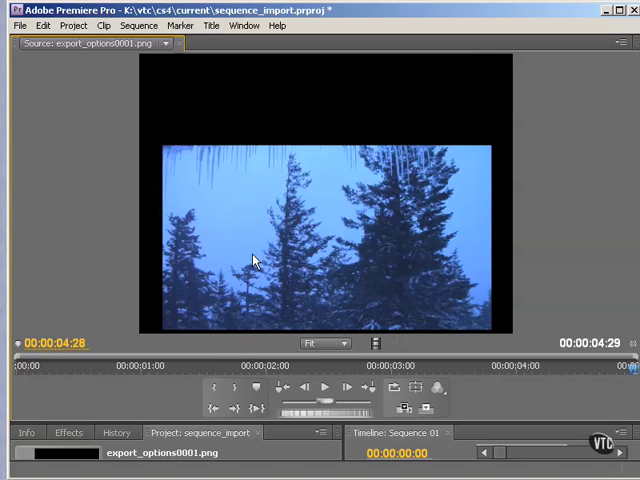
{"action": "mouse_move", "coordinate": [84, 272]}
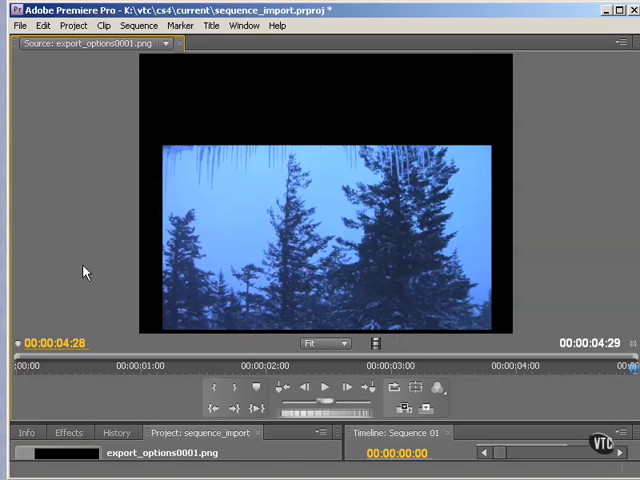
{"action": "mouse_move", "coordinate": [94, 264]}
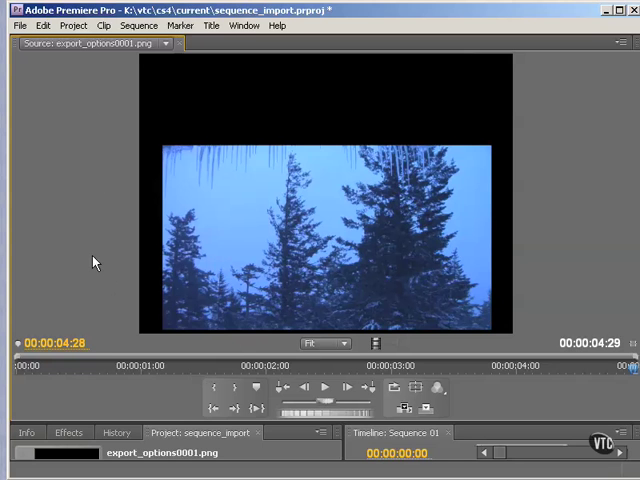